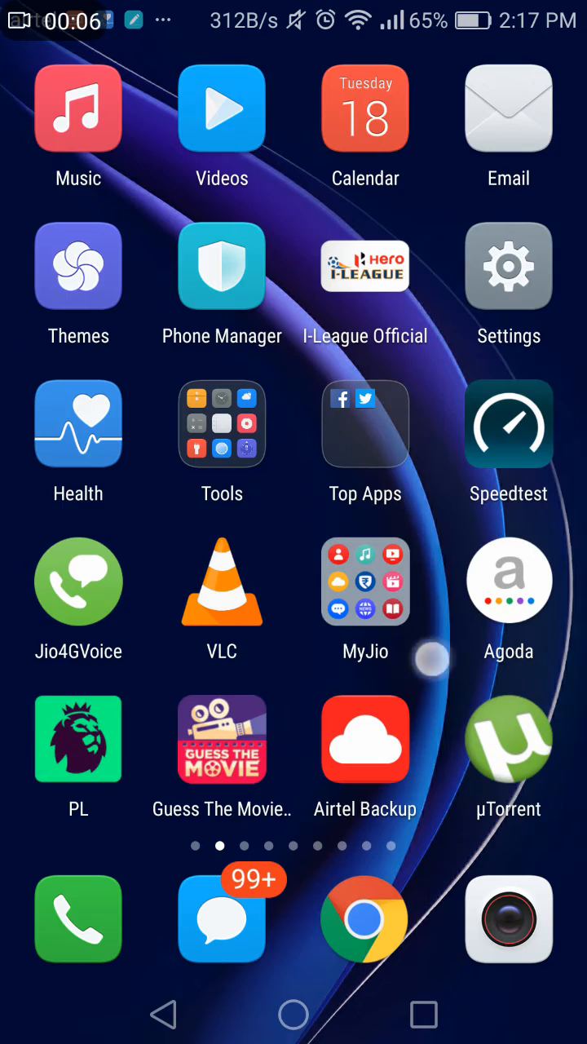
# Swipe left through seven home-screen pages to reach the page with Prisma, Reddit and Retrica
pyautogui.hscroll(-3)
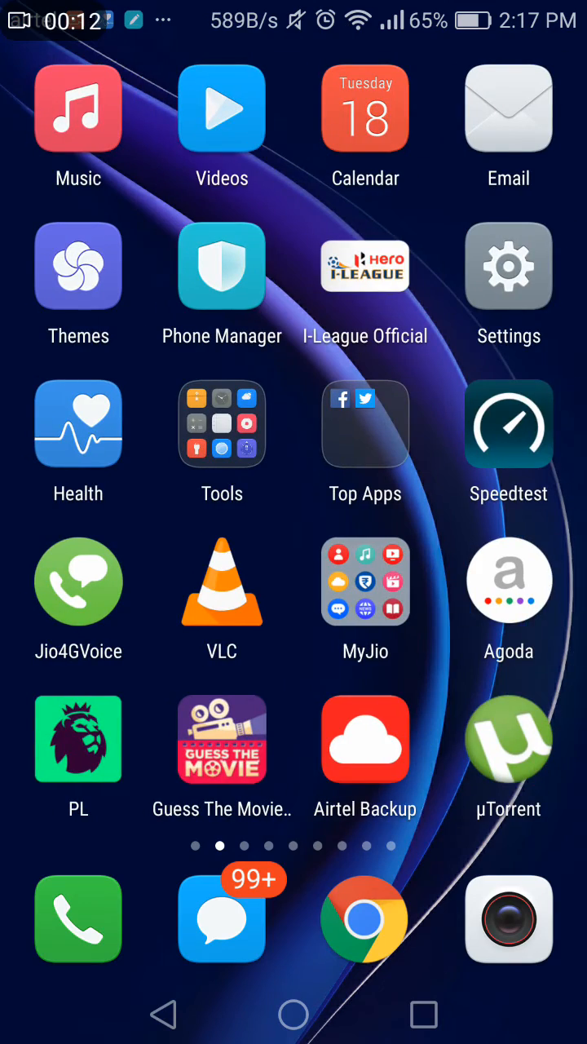
pyautogui.hscroll(-3)
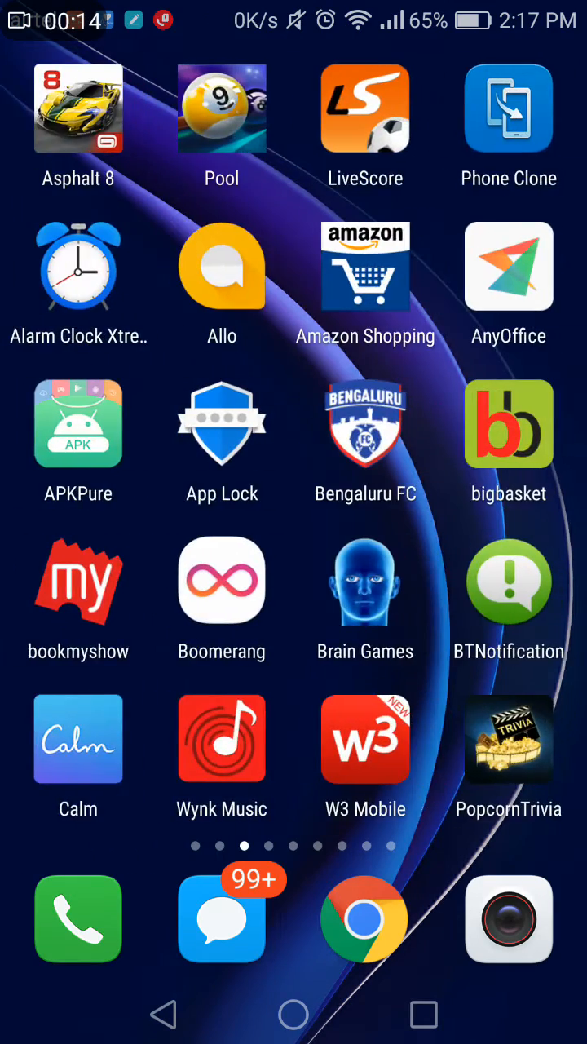
pyautogui.hscroll(-3)
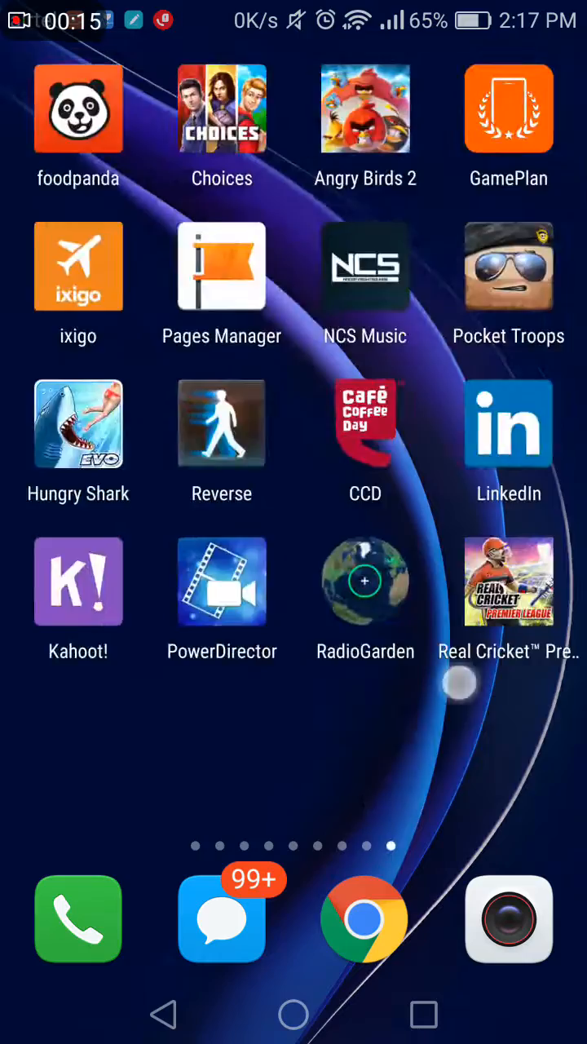
pyautogui.hscroll(-3)
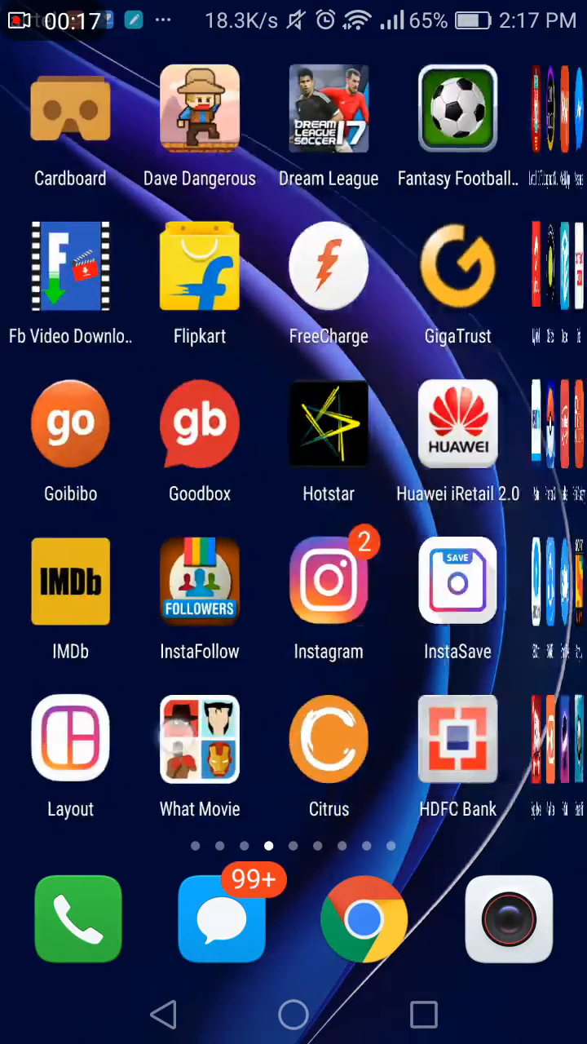
pyautogui.hscroll(-3)
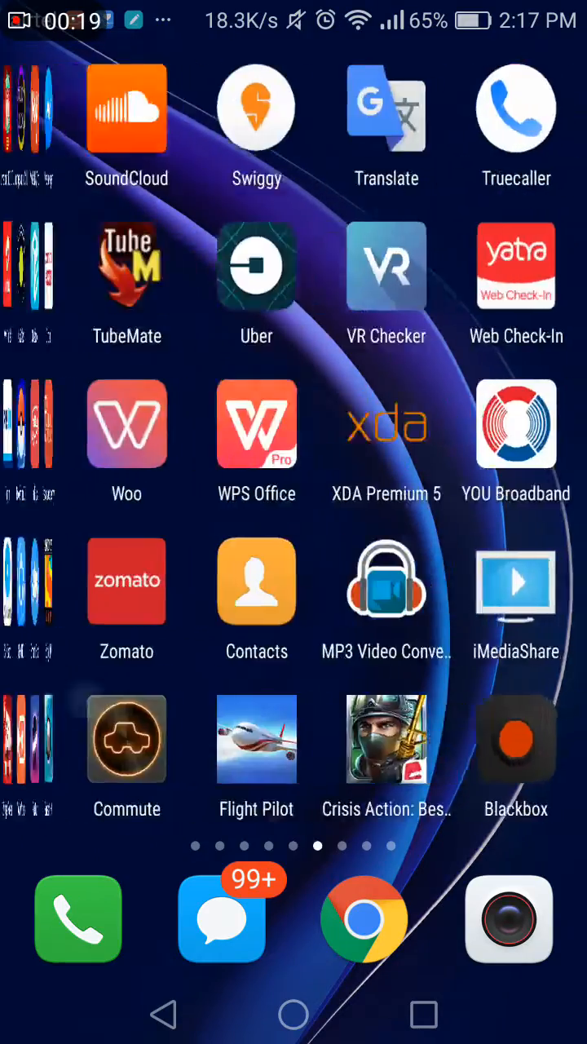
pyautogui.hscroll(-3)
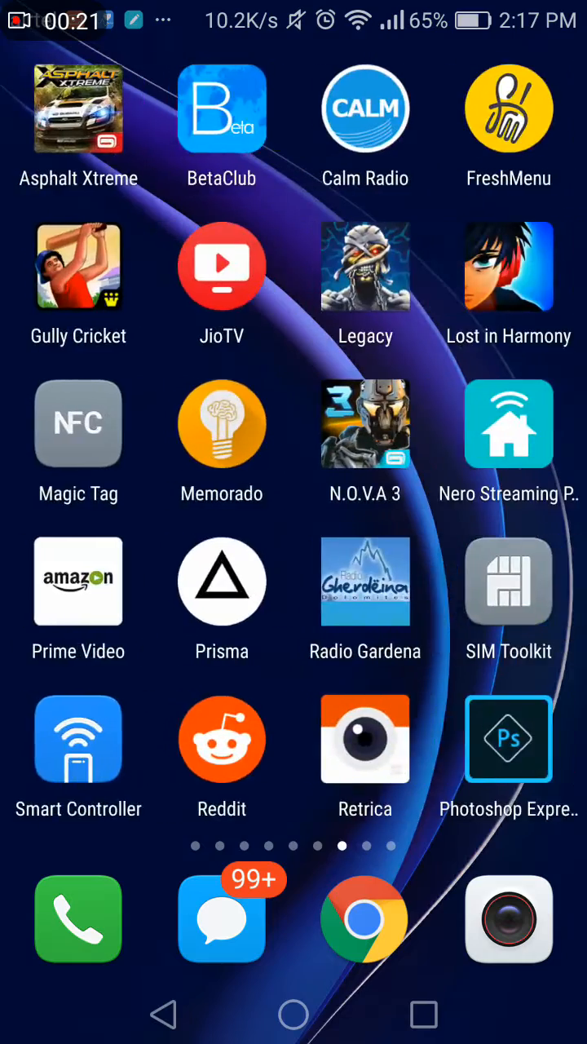
pyautogui.hscroll(-3)
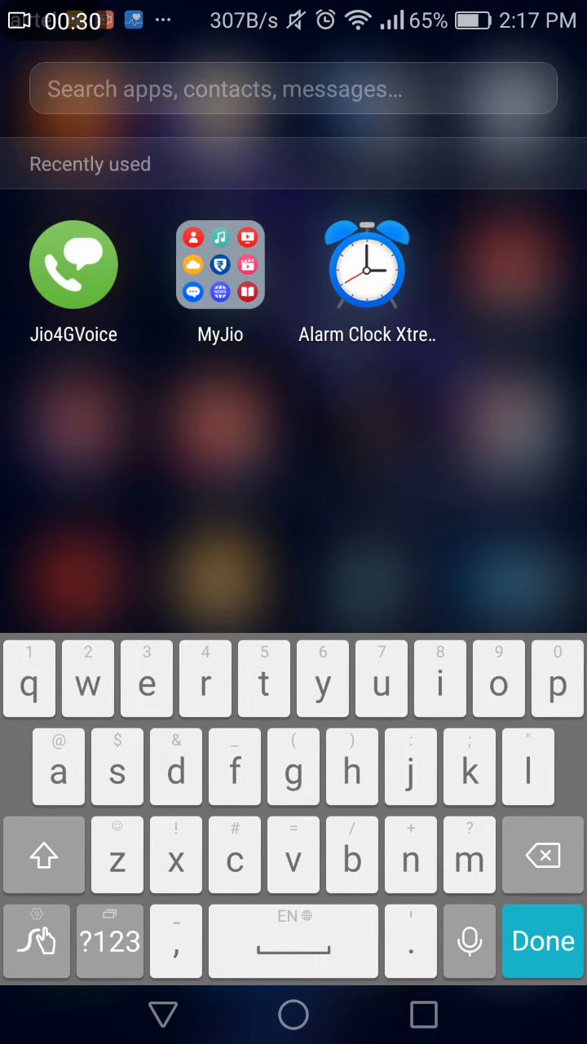
# Search 'phon' to reach Phone Manager and enter its Dropzone management list of blocked apps
pyautogui.write('phone')
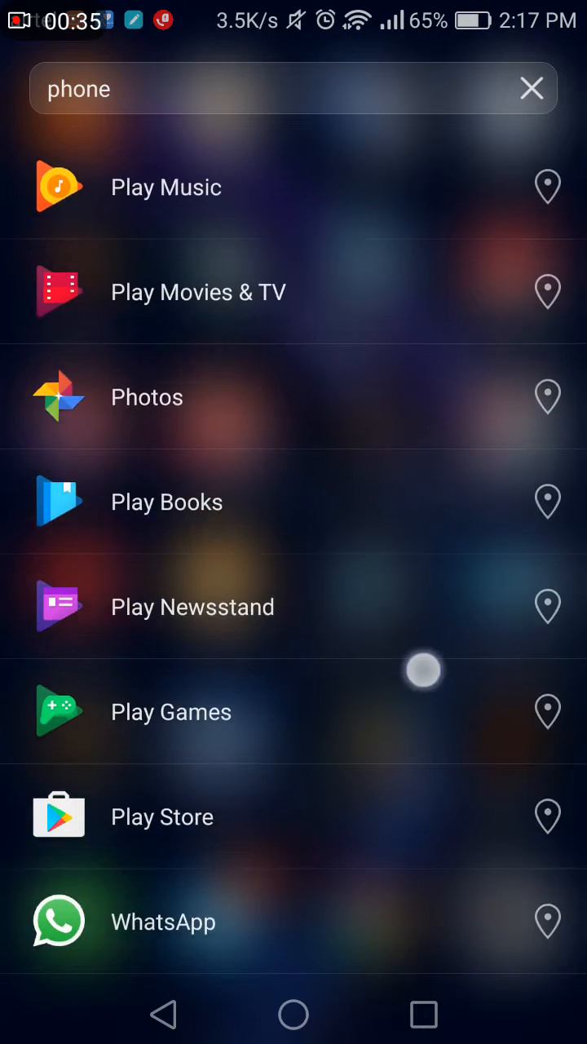
pyautogui.scroll(-3)
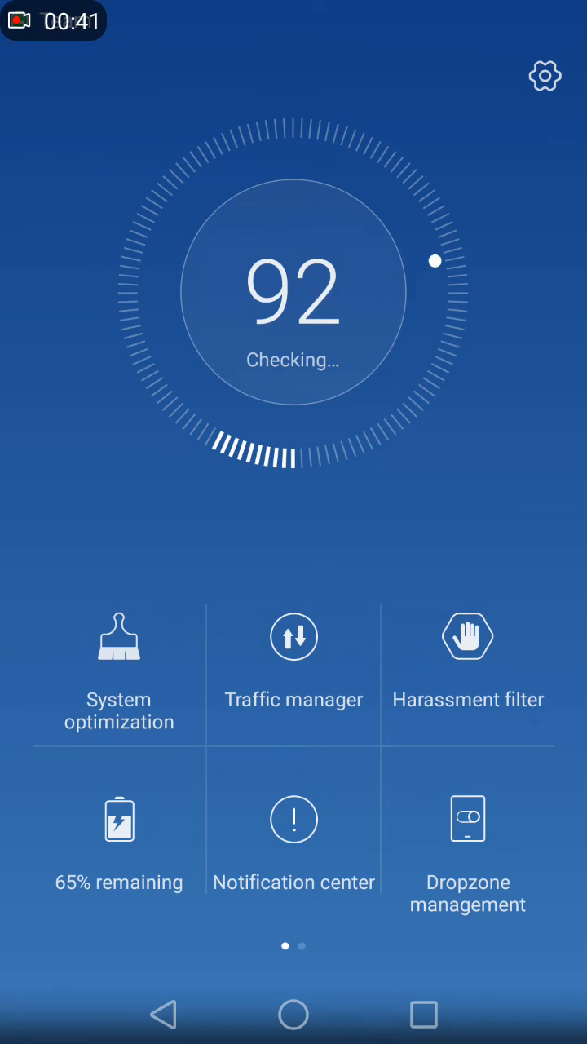
pyautogui.click(466, 819)
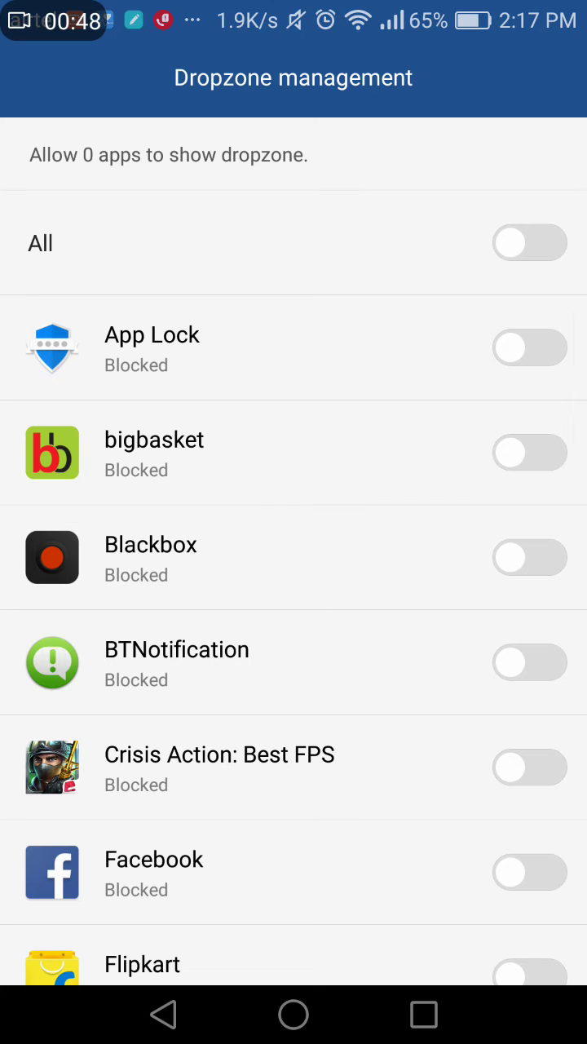
pyautogui.scroll(-3)
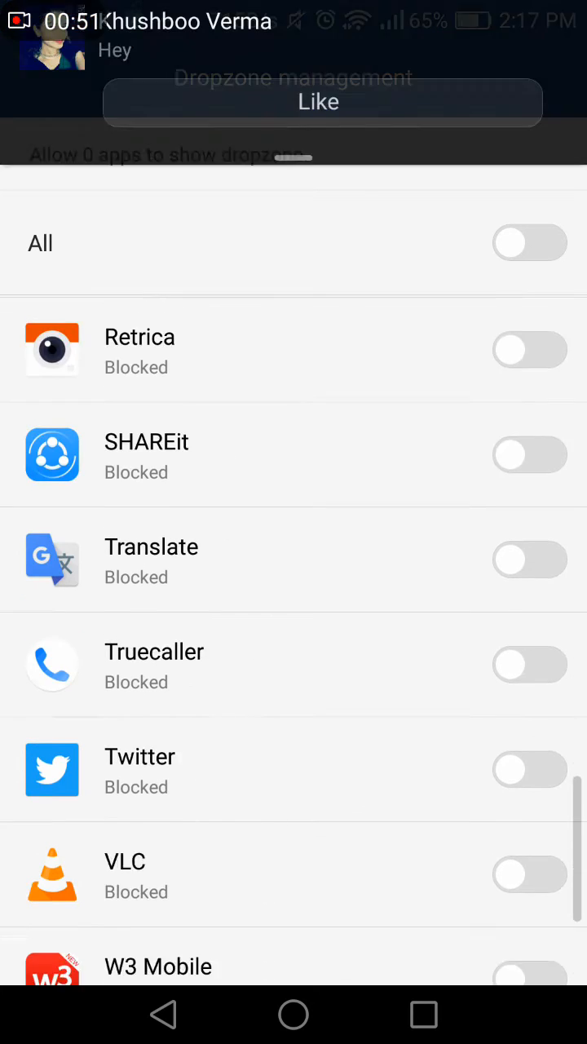
pyautogui.scroll(-3)
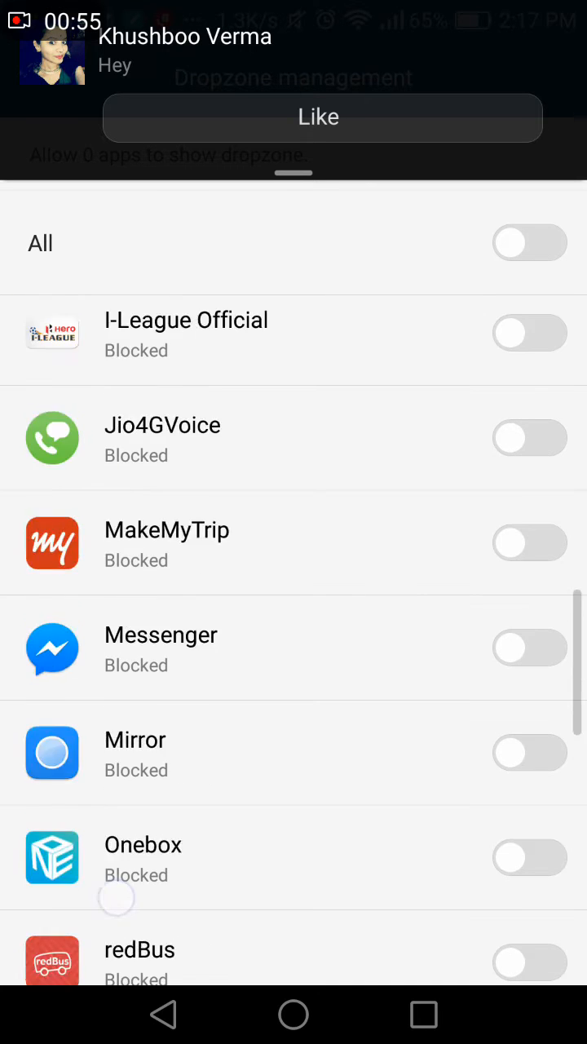
# Switch the All toggle on so all 29 apps are Allowed, scrolling the list to confirm
pyautogui.click(527, 242)
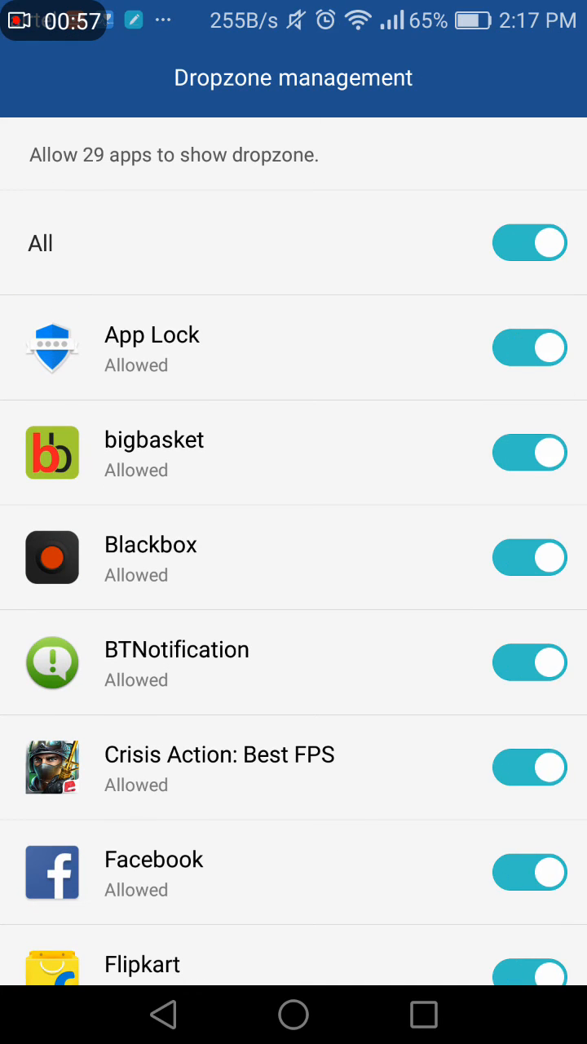
pyautogui.scroll(-3)
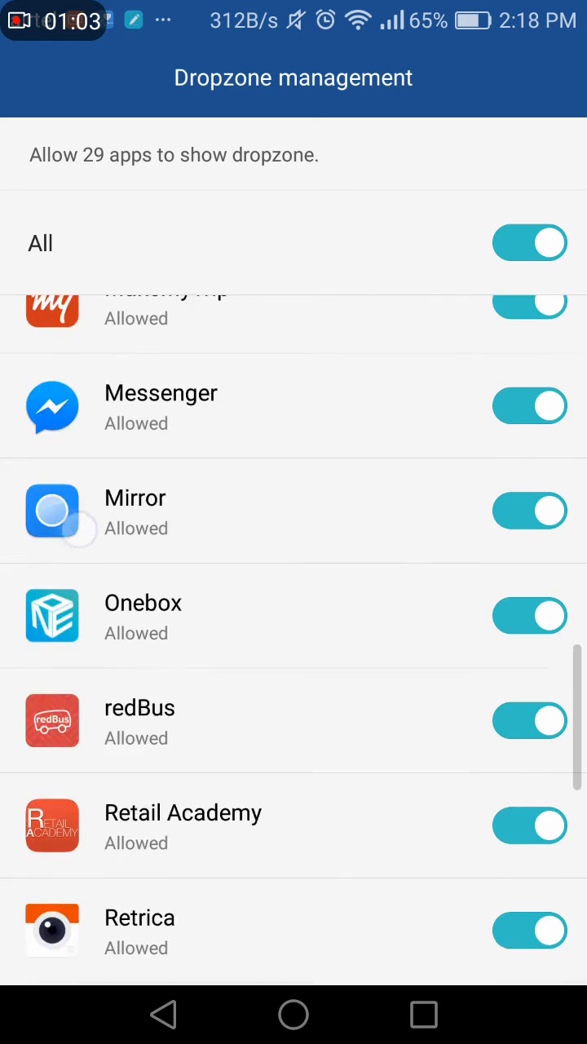
pyautogui.scroll(-3)
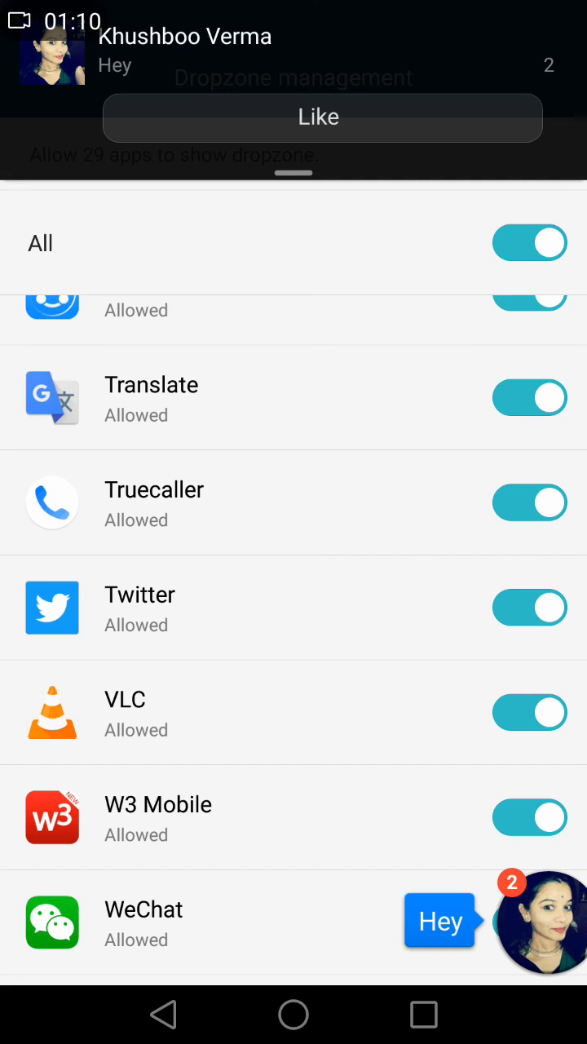
pyautogui.scroll(-3)
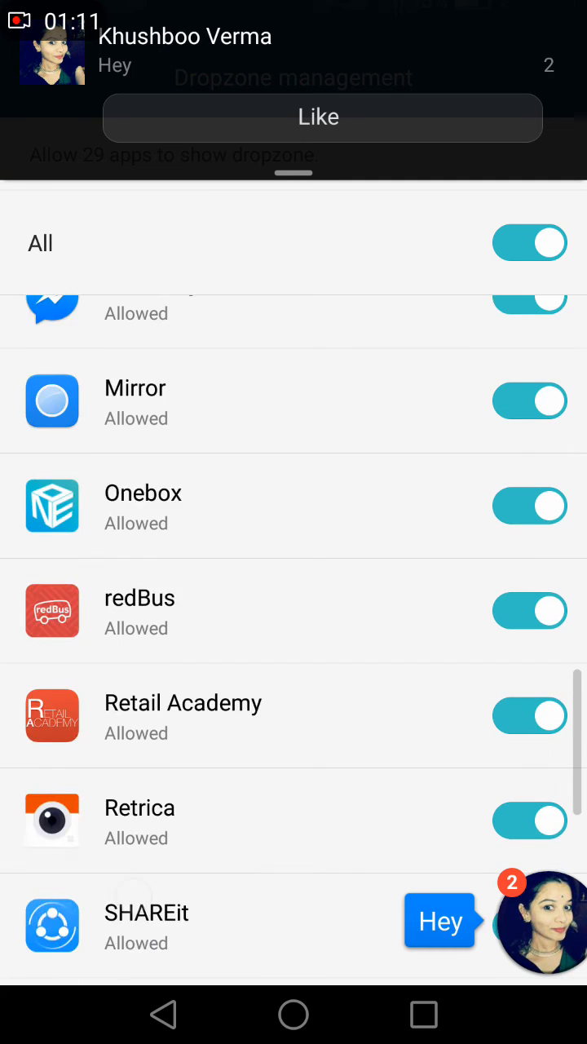